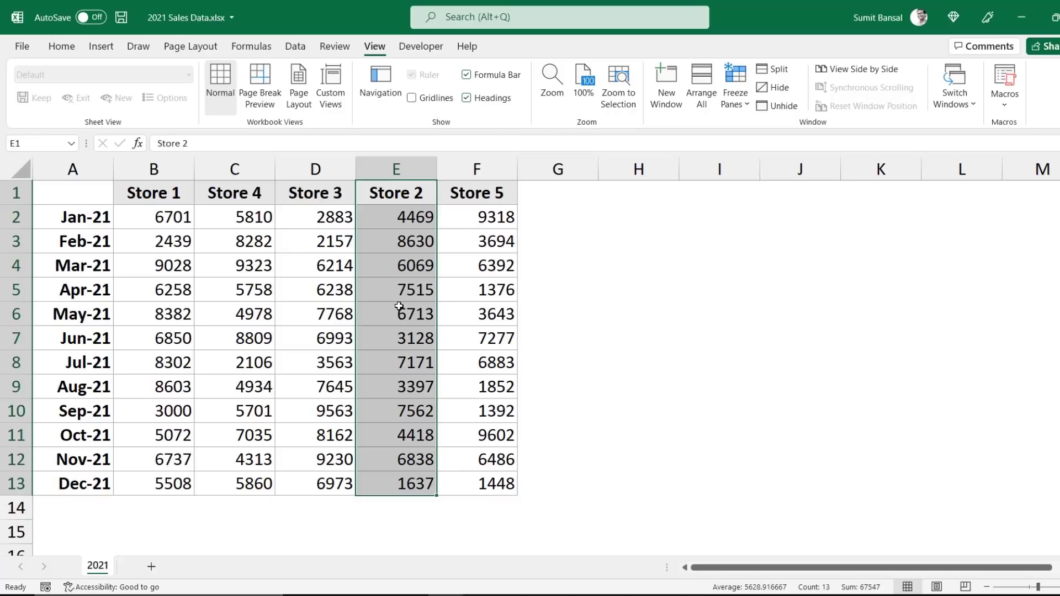
pyautogui.moveTo(373, 203)
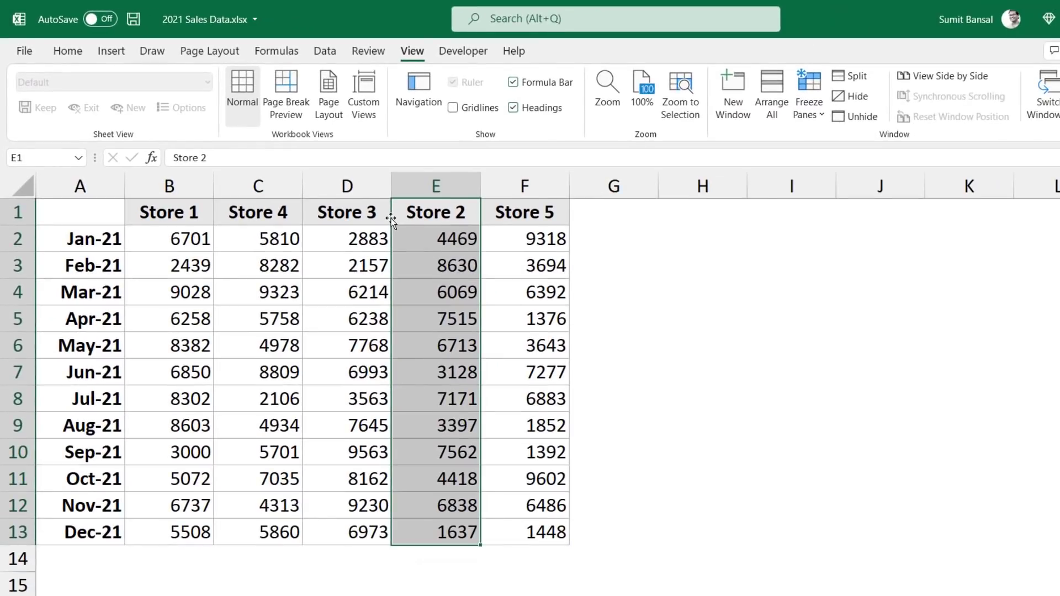
# Shift-drag the Store 2 column (E) to sit between Store 1 and Store 4.
pyautogui.moveTo(389, 223); pyautogui.dragTo(213, 223)
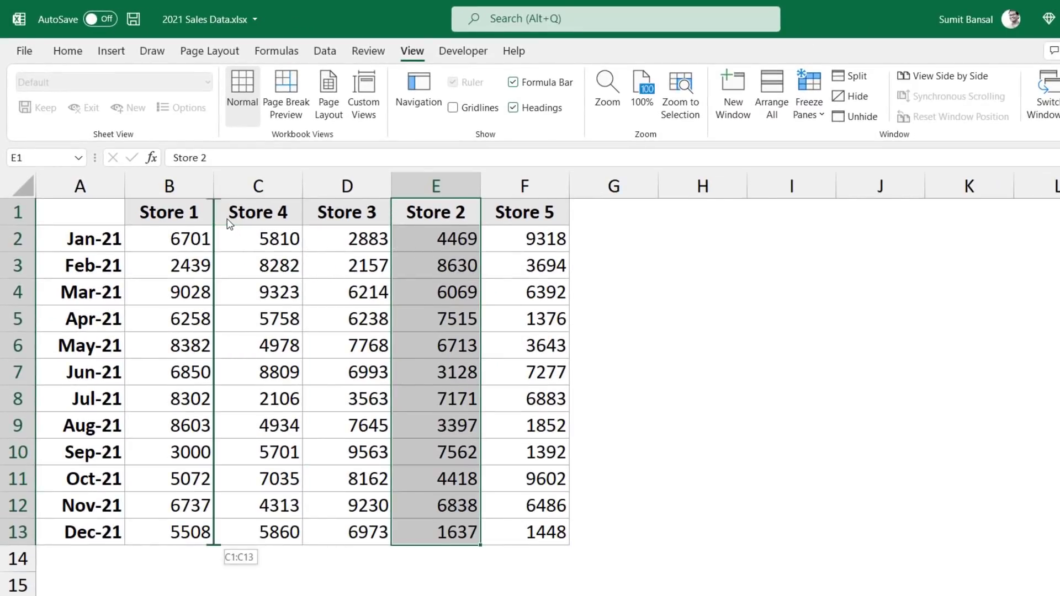